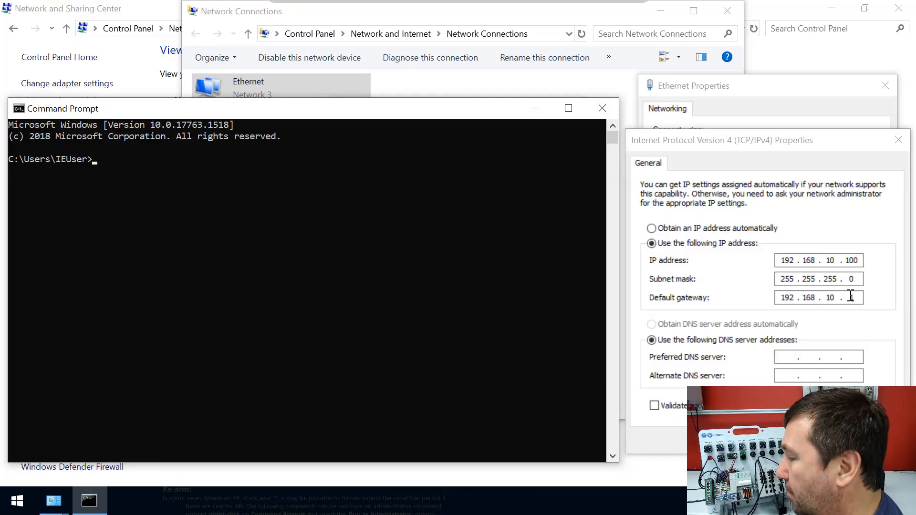
pyautogui.write('p')
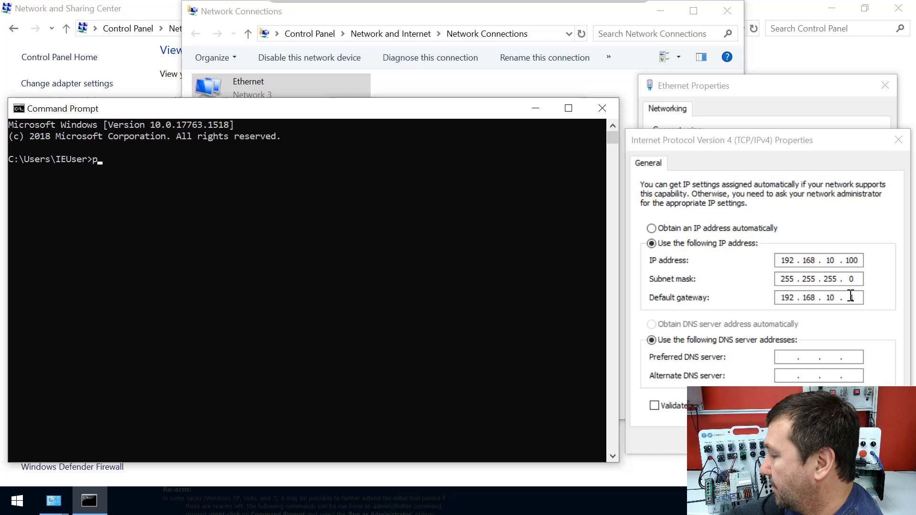
pyautogui.write('ing p')
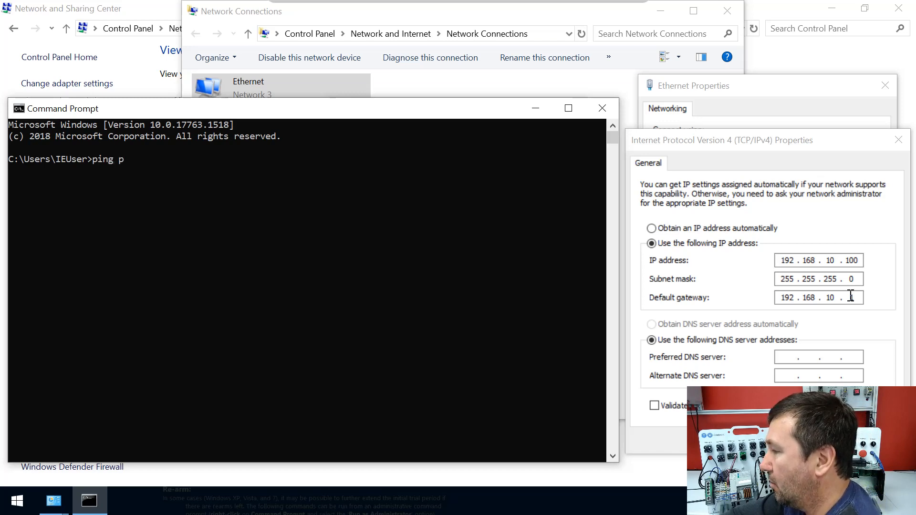
pyautogui.write('192.')
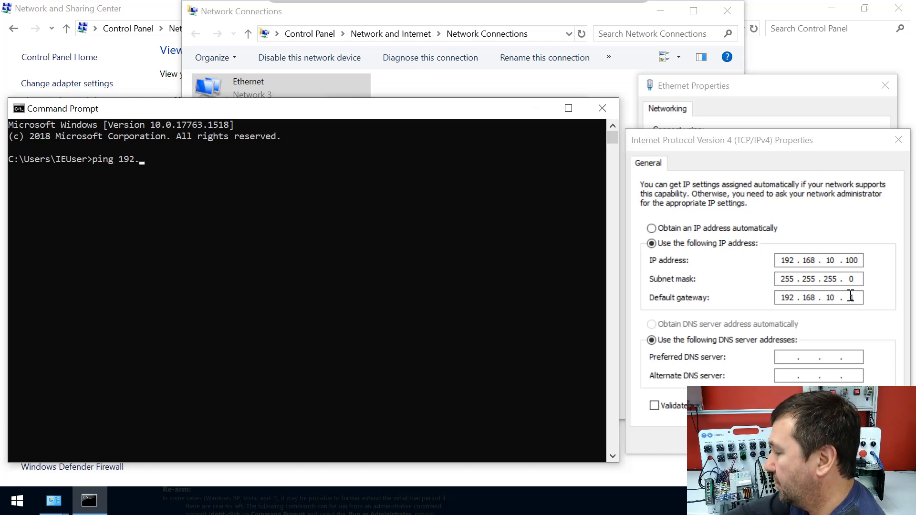
pyautogui.write('168.20')
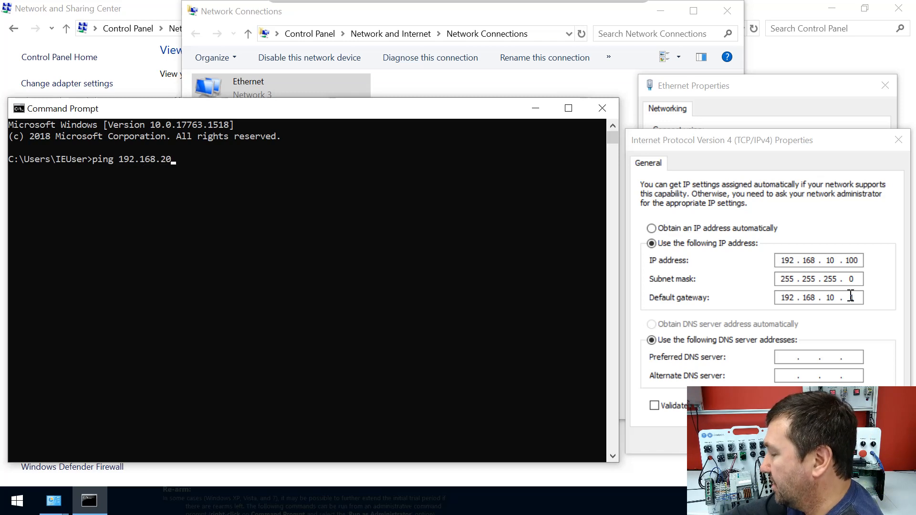
pyautogui.write('2')
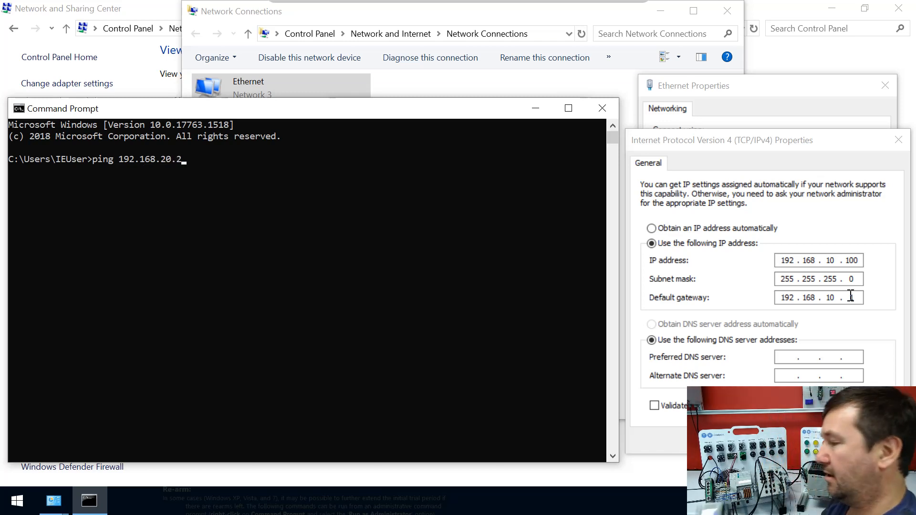